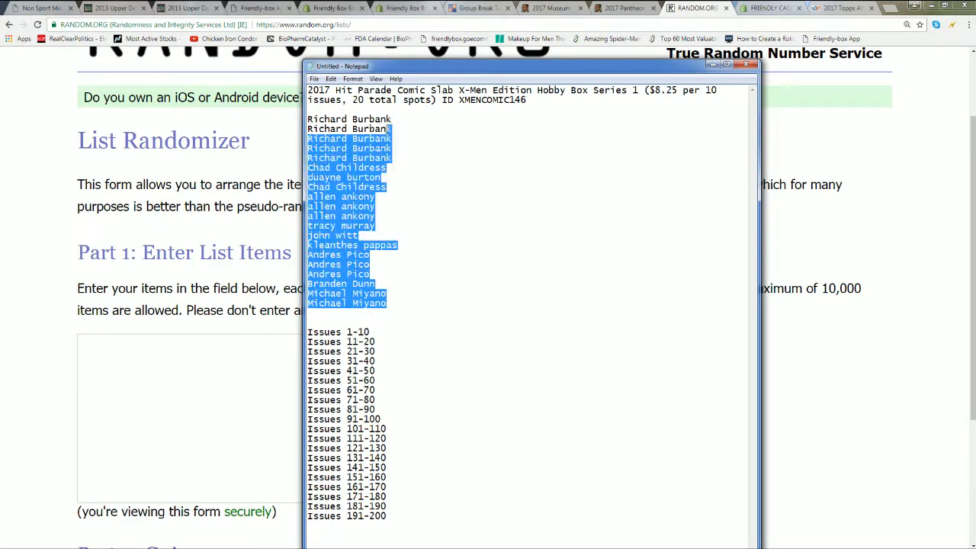
# - Copy the selected owner names from Notepad for the randomizer's item box
pyautogui.rightClick(347, 153)
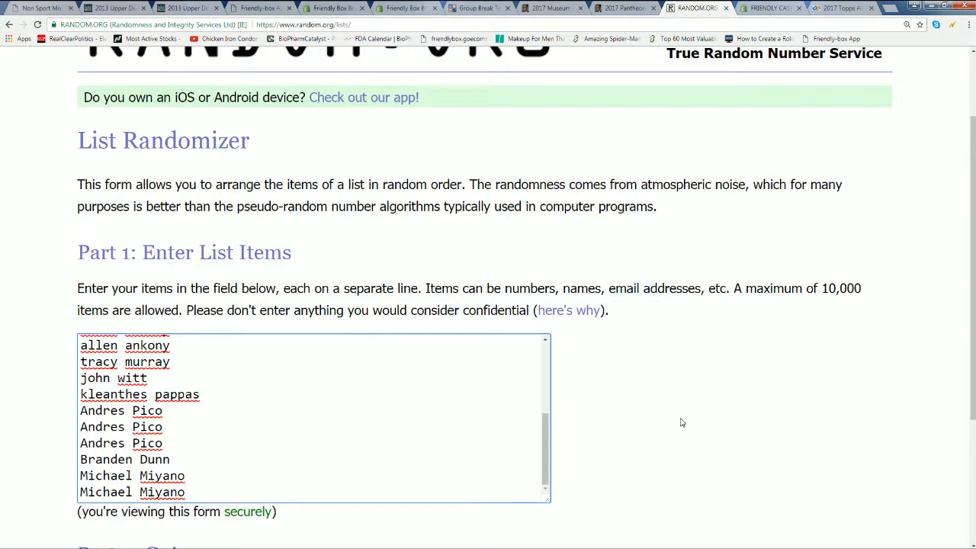
# - Randomize the 20 owner names repeatedly with Again, then select the final shuffled list
pyautogui.scroll(-3)
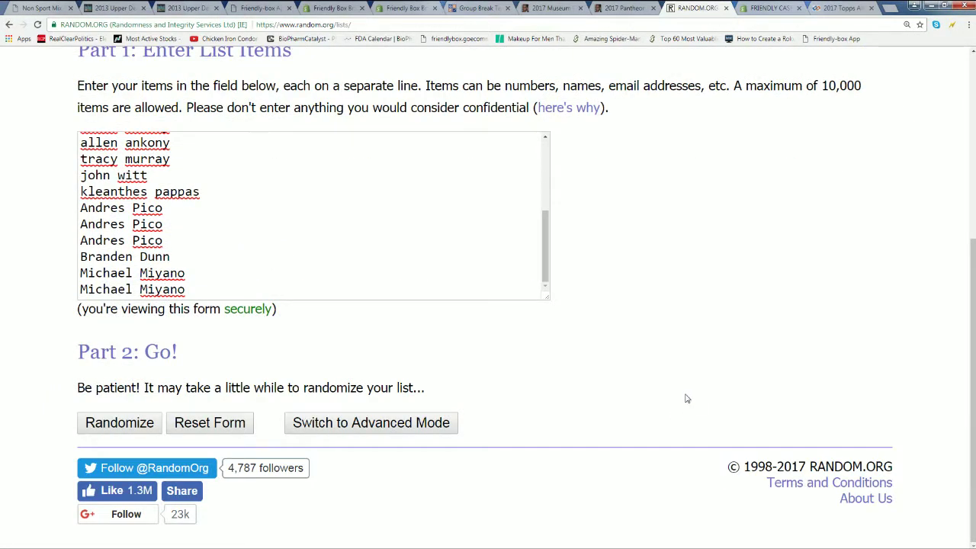
pyautogui.click(118, 422)
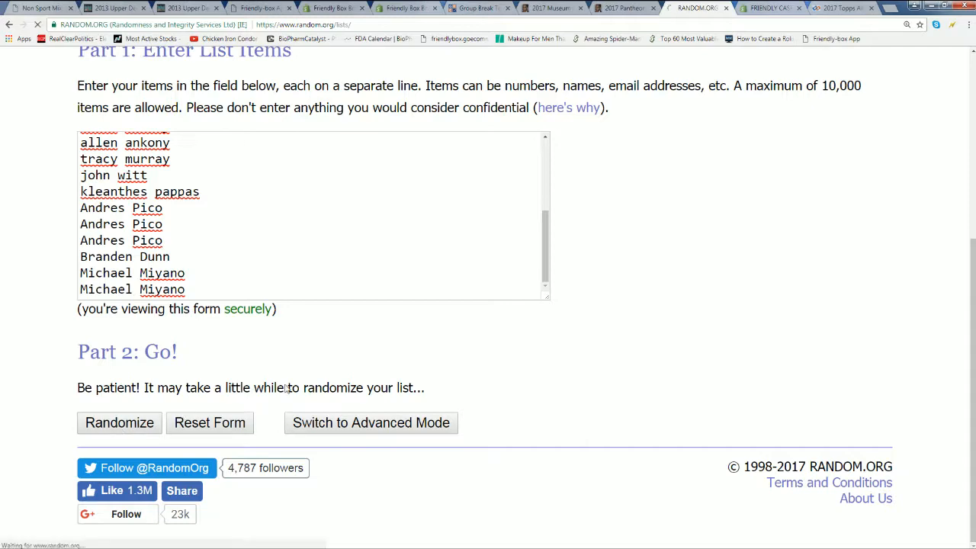
pyautogui.click(119, 423)
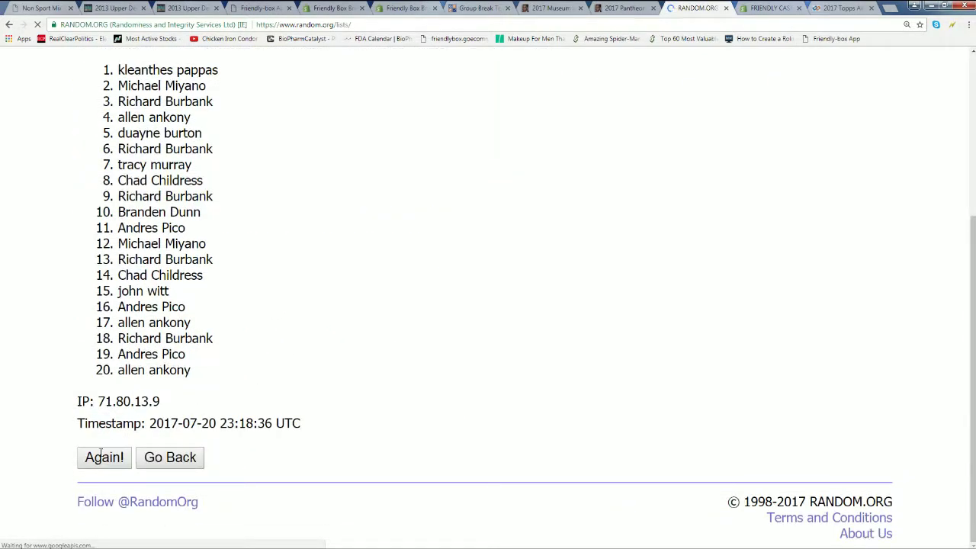
pyautogui.click(104, 457)
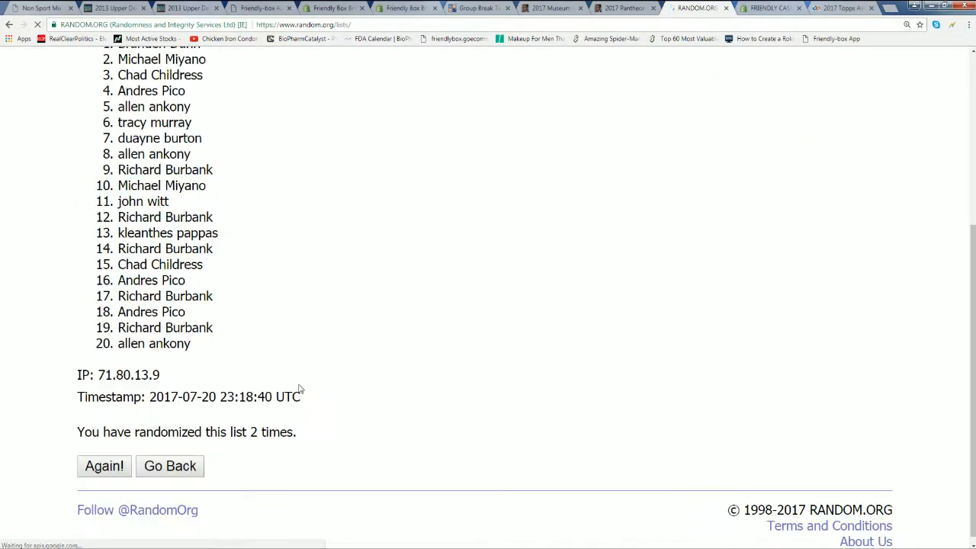
pyautogui.click(104, 466)
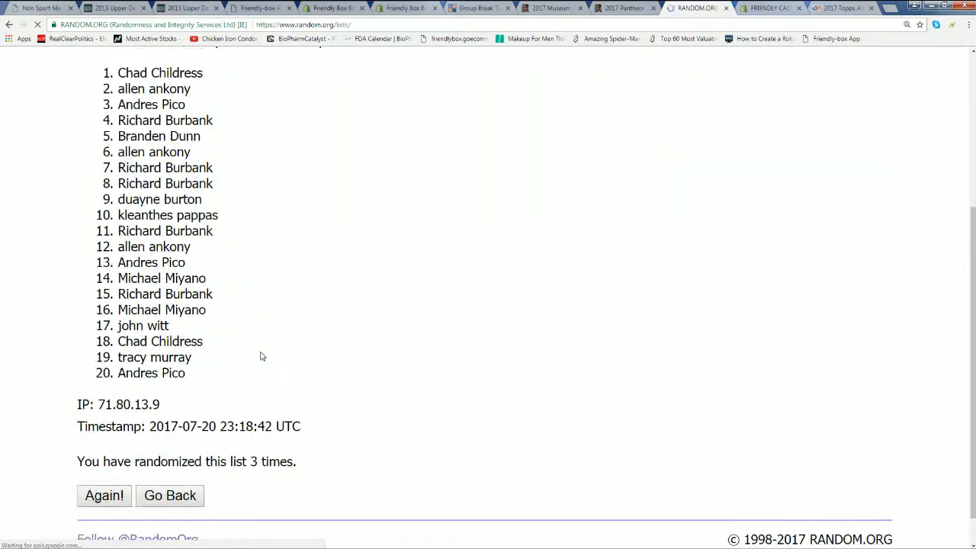
pyautogui.click(103, 495)
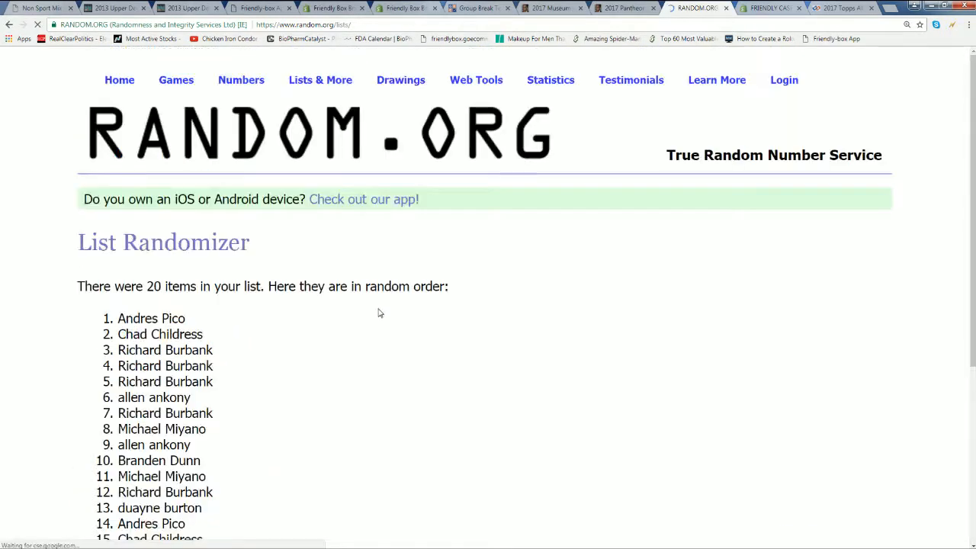
pyautogui.scroll(-3)
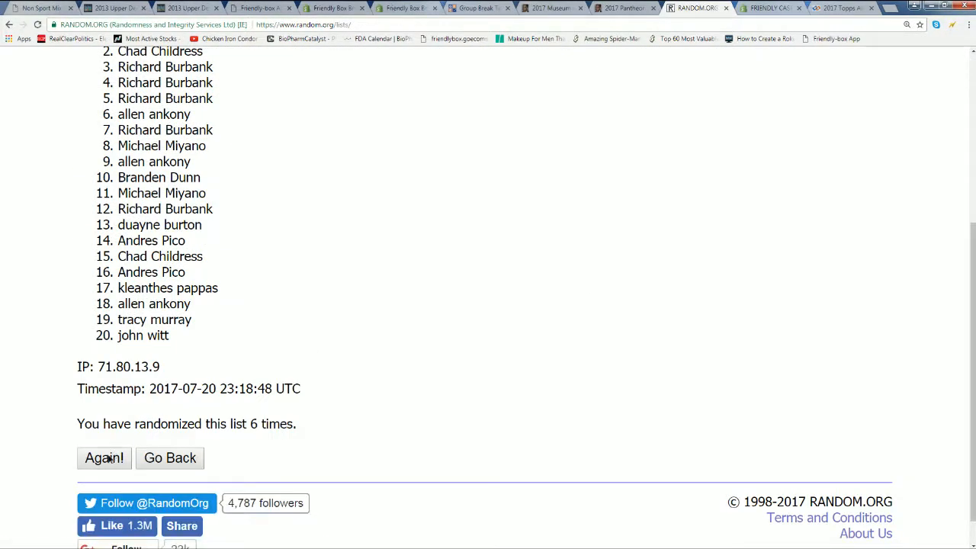
pyautogui.click(103, 458)
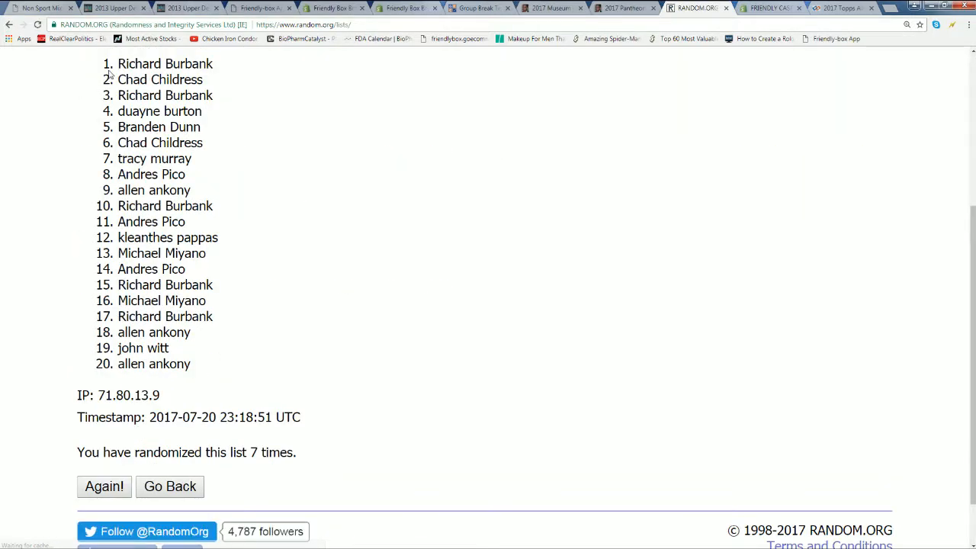
pyautogui.moveTo(119, 64); pyautogui.dragTo(191, 332)
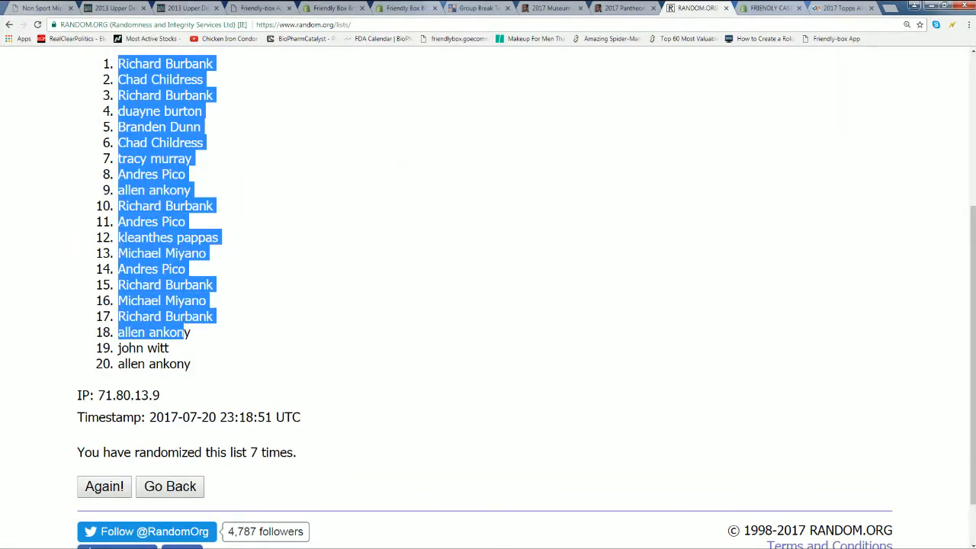
# - Copy the shuffled names and paste them under the Owners header starting at A2
pyautogui.rightClick(175, 221)
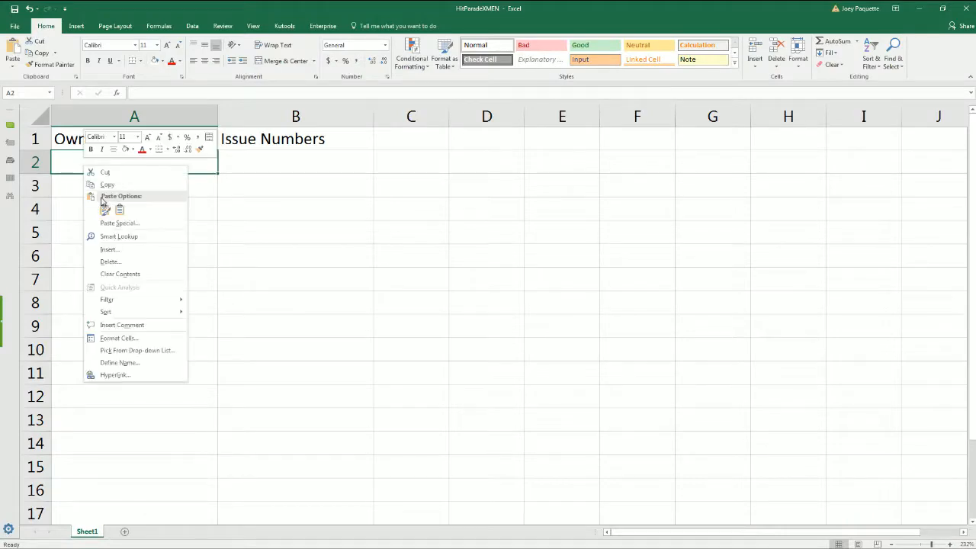
pyautogui.click(105, 210)
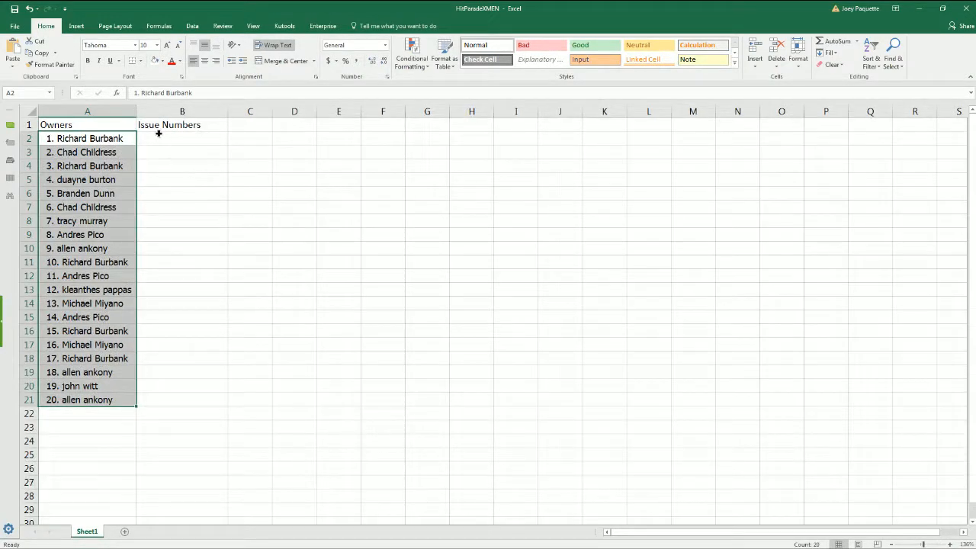
# - Copy the issue-number range lines from Notepad for randomizing
pyautogui.click(181, 137)
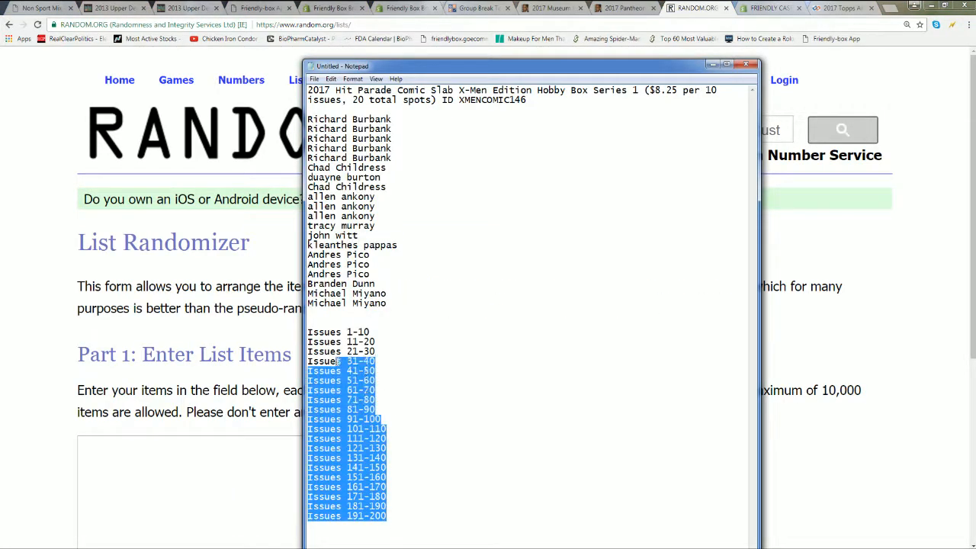
pyautogui.rightClick(343, 332)
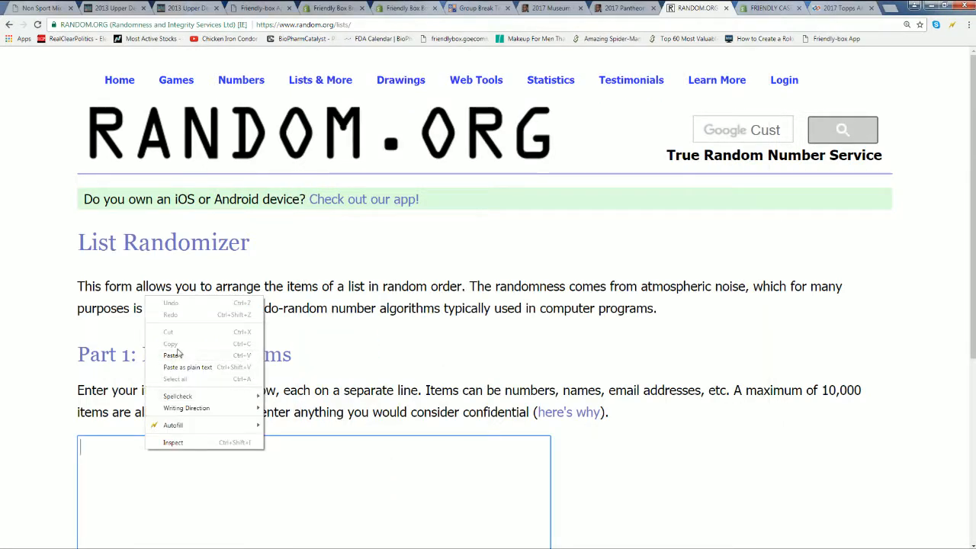
# - Paste the 20 issue ranges into the item box and randomize them twice
pyautogui.click(171, 355)
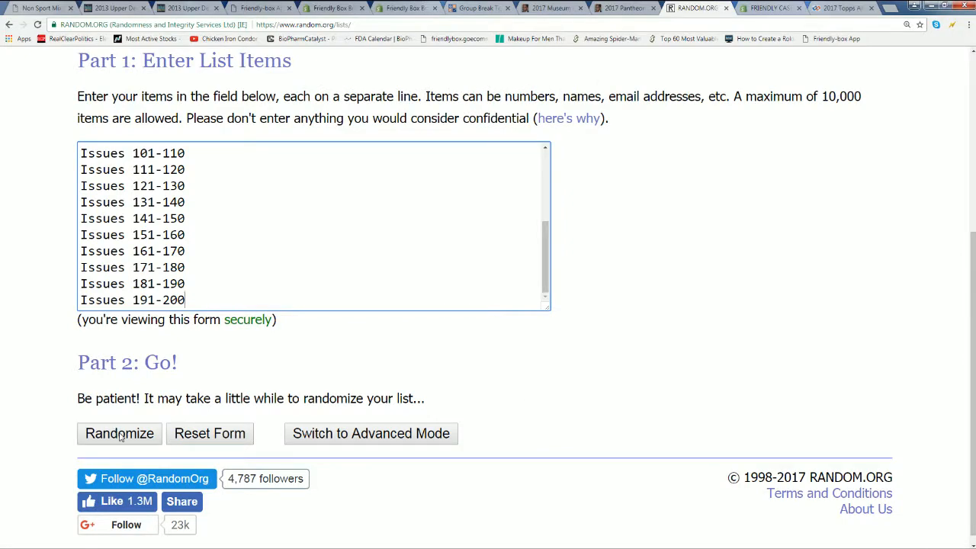
pyautogui.click(119, 433)
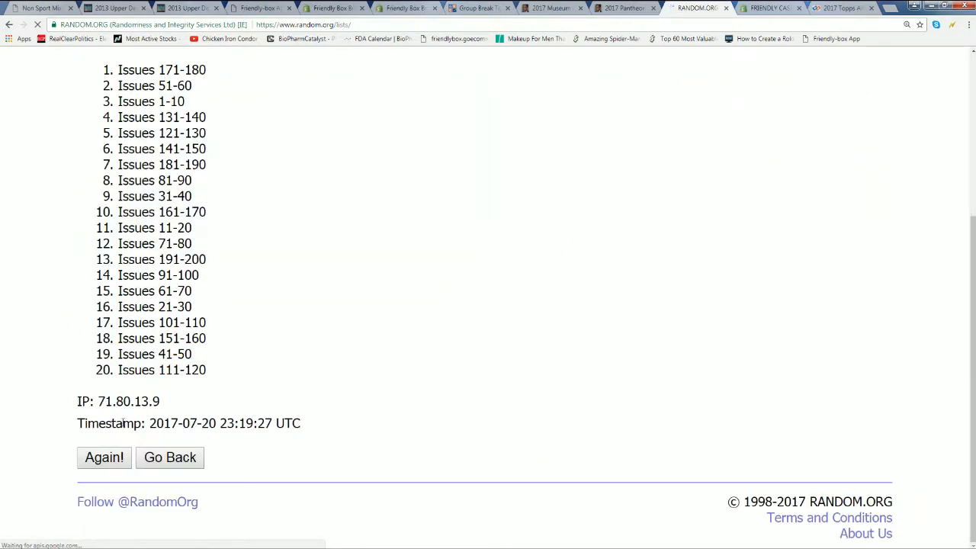
pyautogui.click(104, 457)
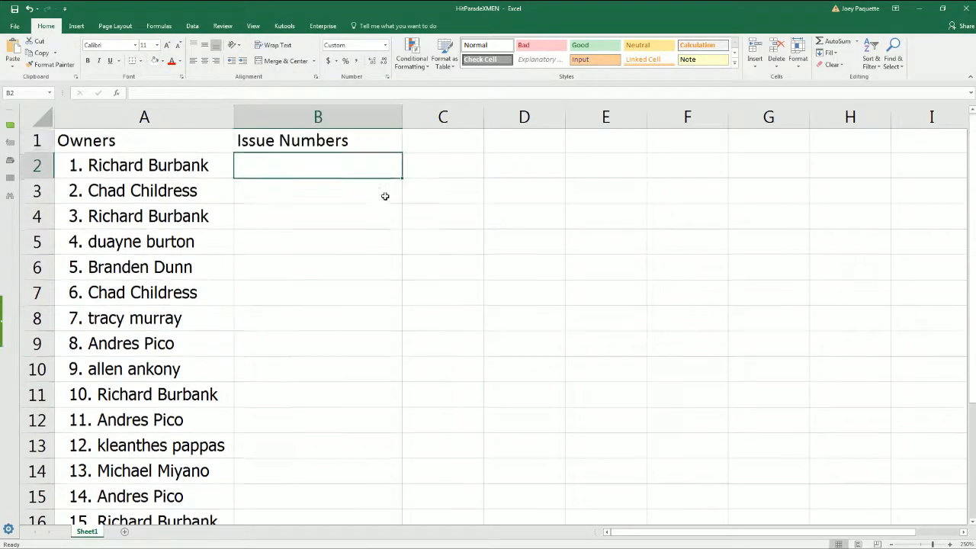
pyautogui.click(697, 8)
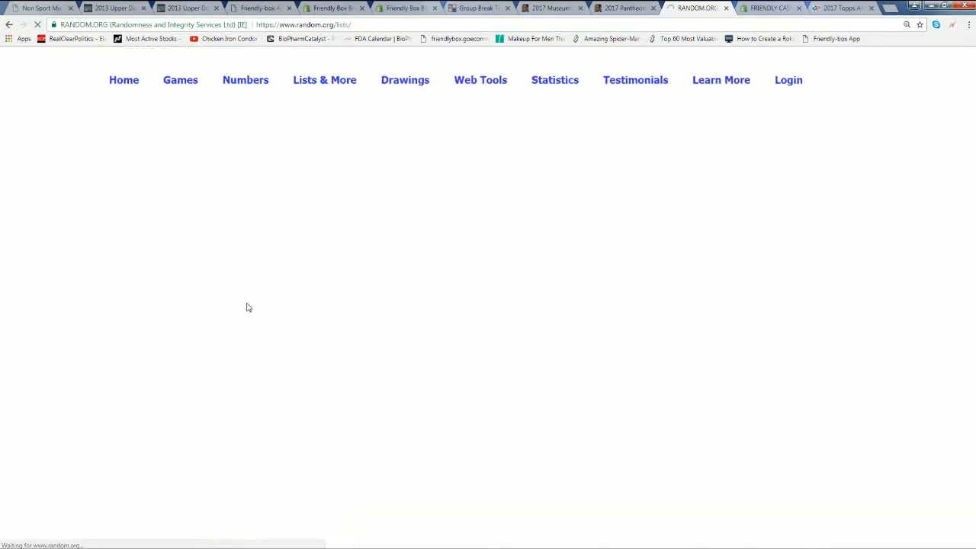
# - Reshuffle the issue ranges three more times and select the final random order
pyautogui.click(104, 457)
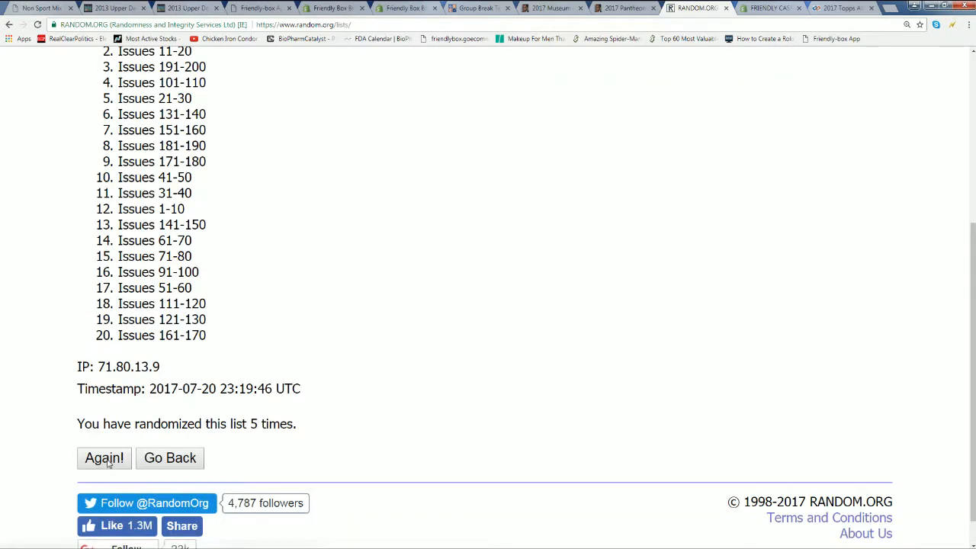
pyautogui.click(104, 457)
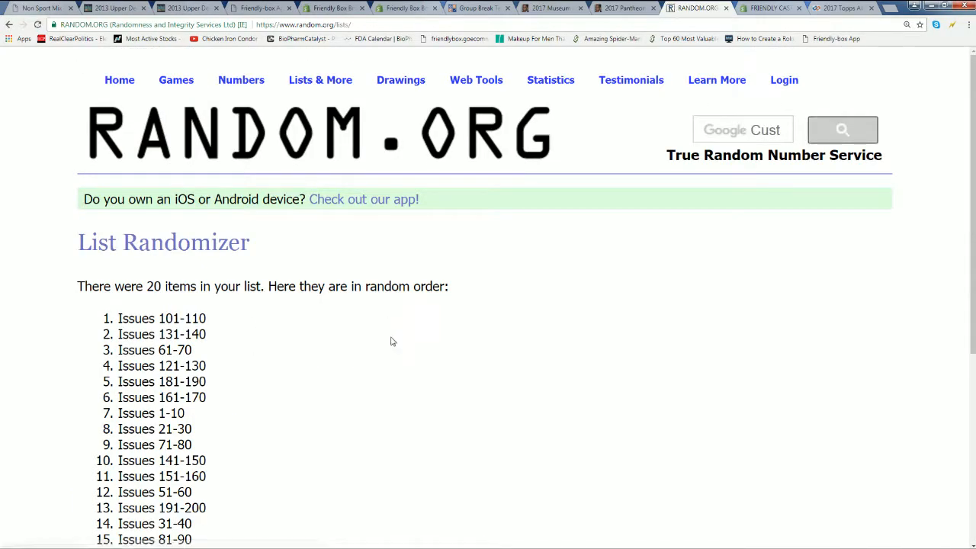
pyautogui.scroll(-3)
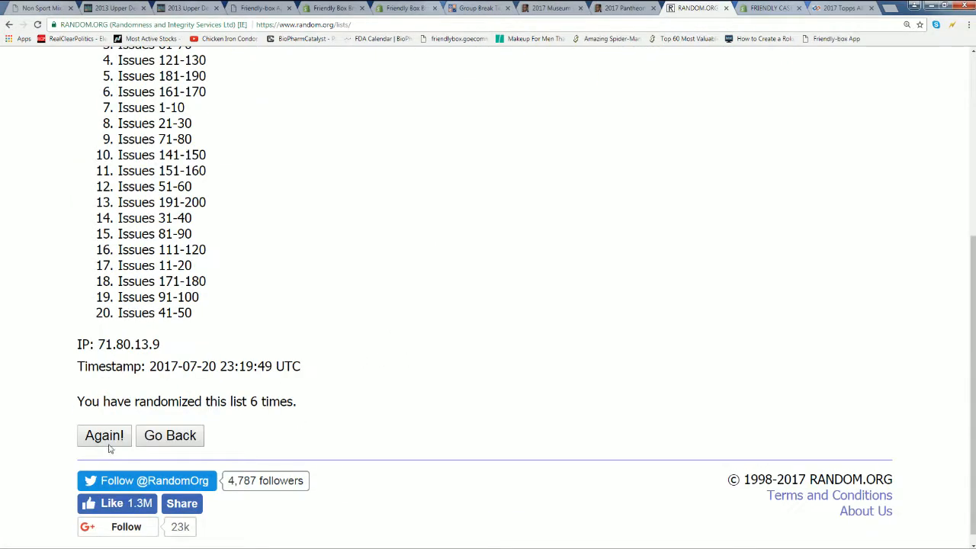
pyautogui.click(104, 436)
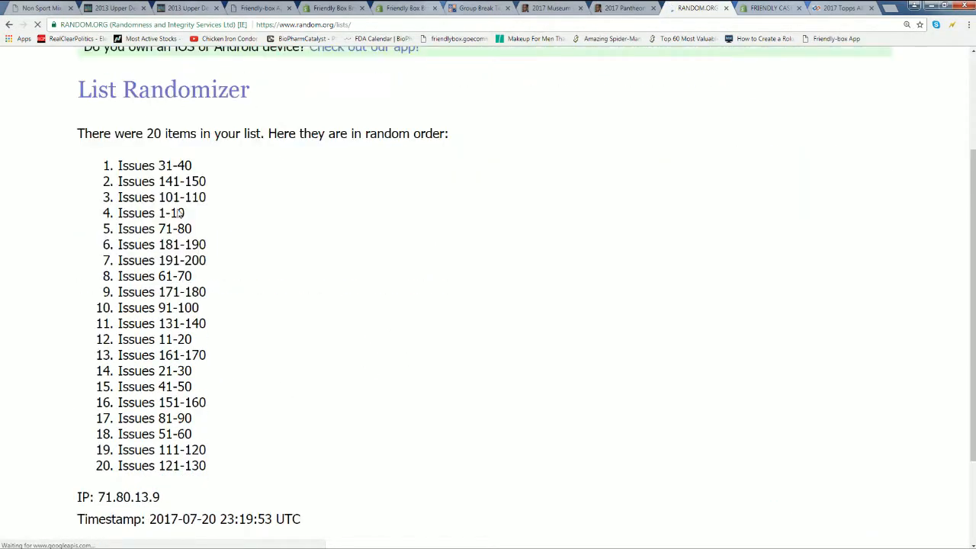
pyautogui.moveTo(117, 164); pyautogui.dragTo(201, 402)
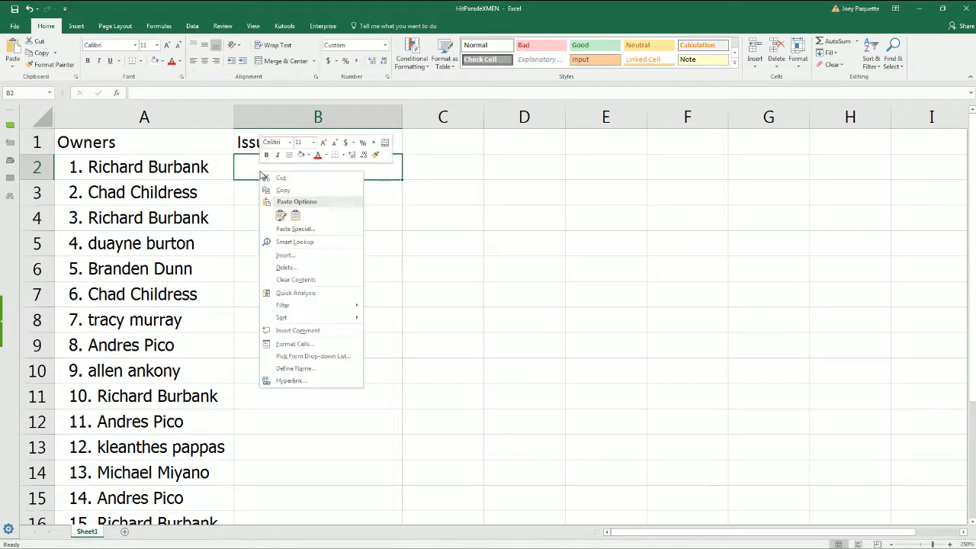
# - Paste the shuffled issue ranges into B2 under Issue Numbers, beside the owners
pyautogui.click(280, 213)
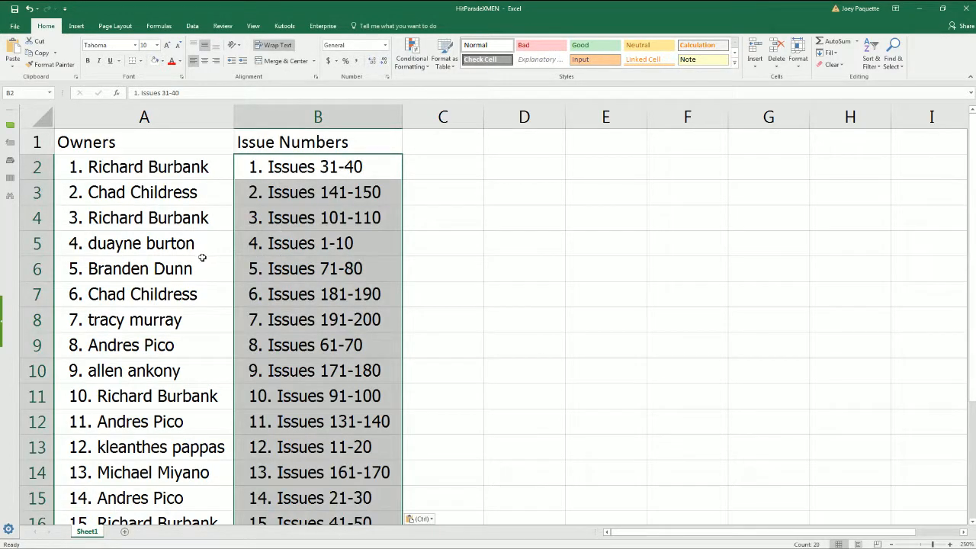
pyautogui.moveTo(158, 273)
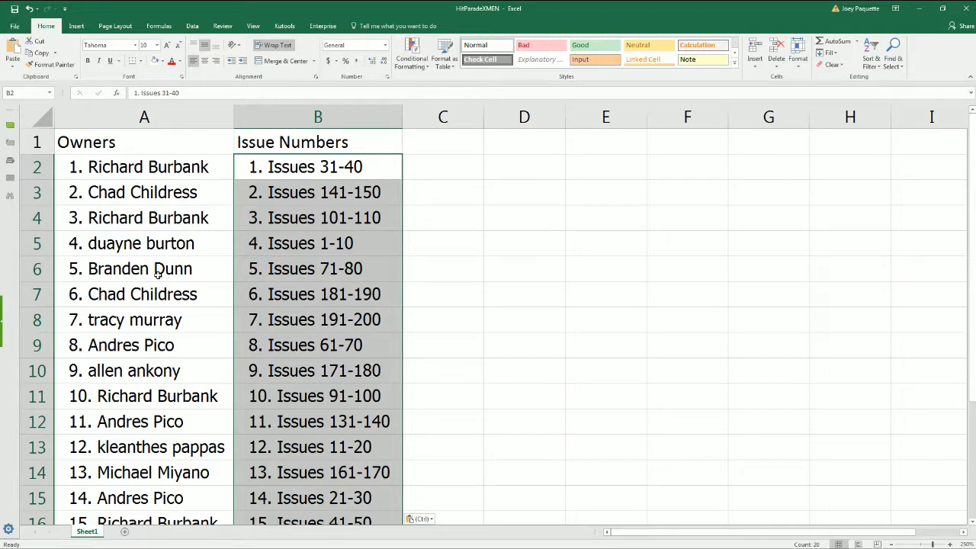
pyautogui.moveTo(216, 393)
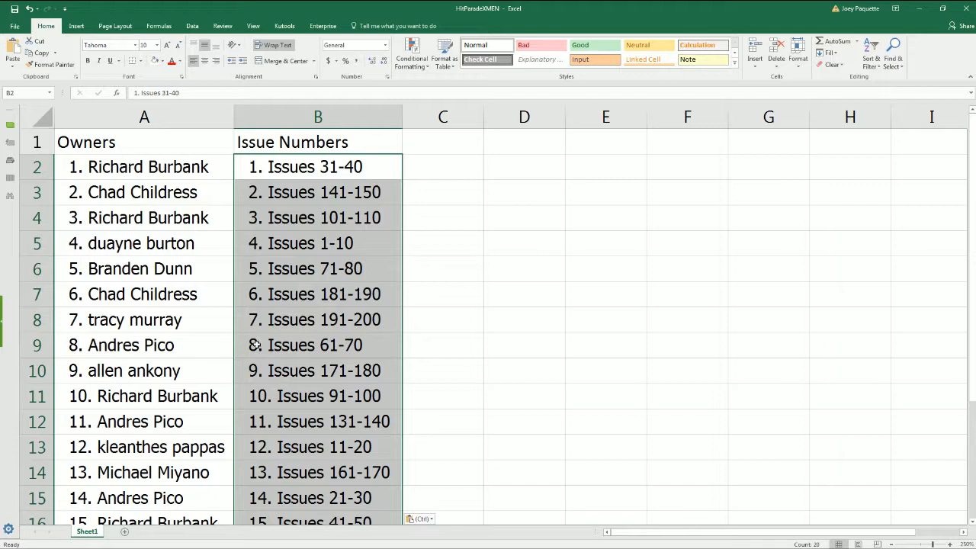
pyautogui.moveTo(235, 348)
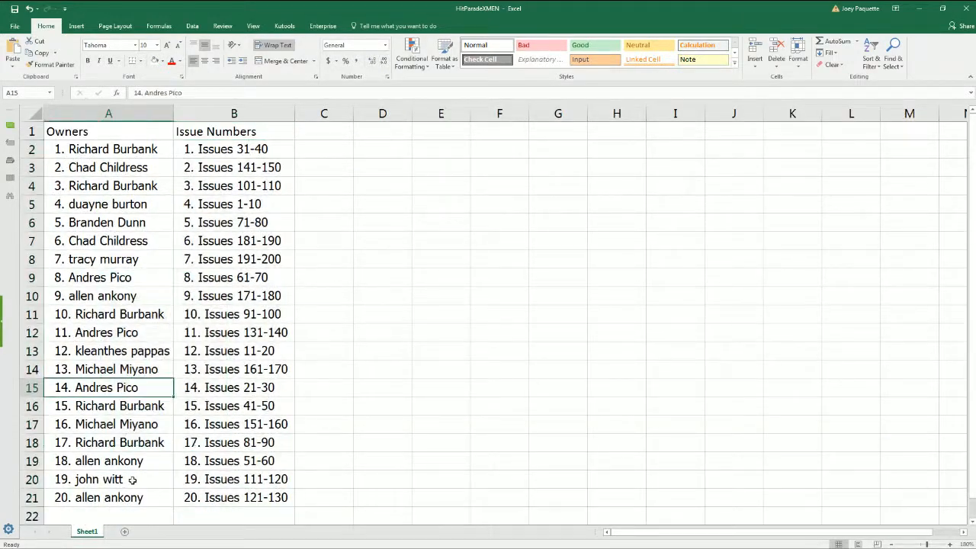
pyautogui.moveTo(189, 186)
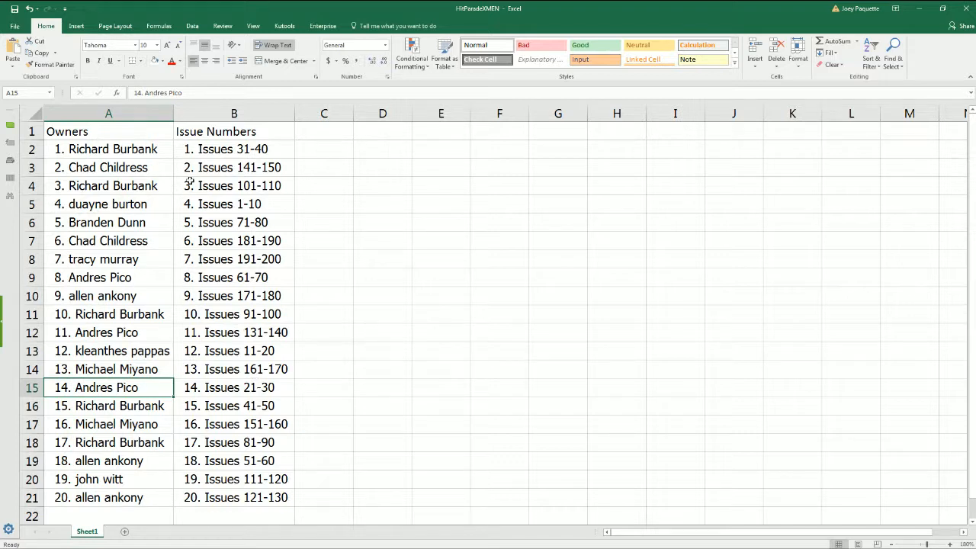